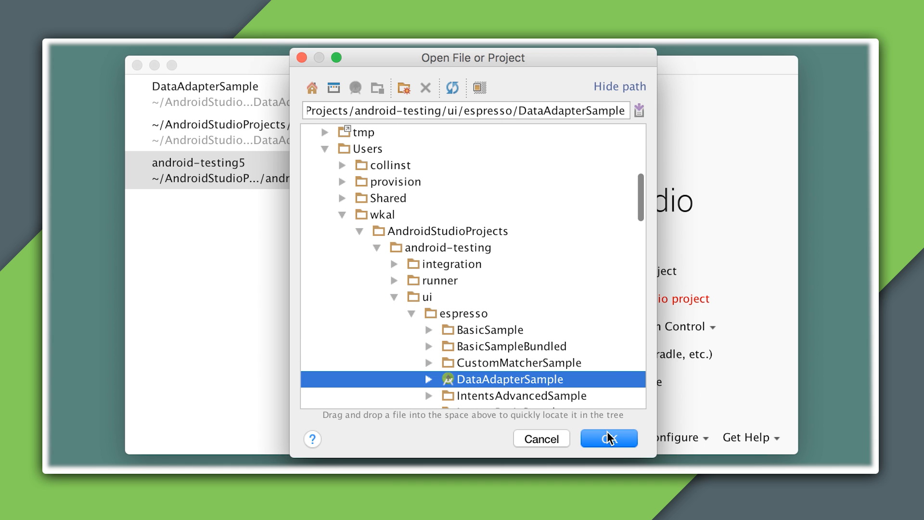
- Confirm ui/espresso/DataAdapterSample in the Open dialog so LongListActivity loads in the editor
left_click(609, 439)
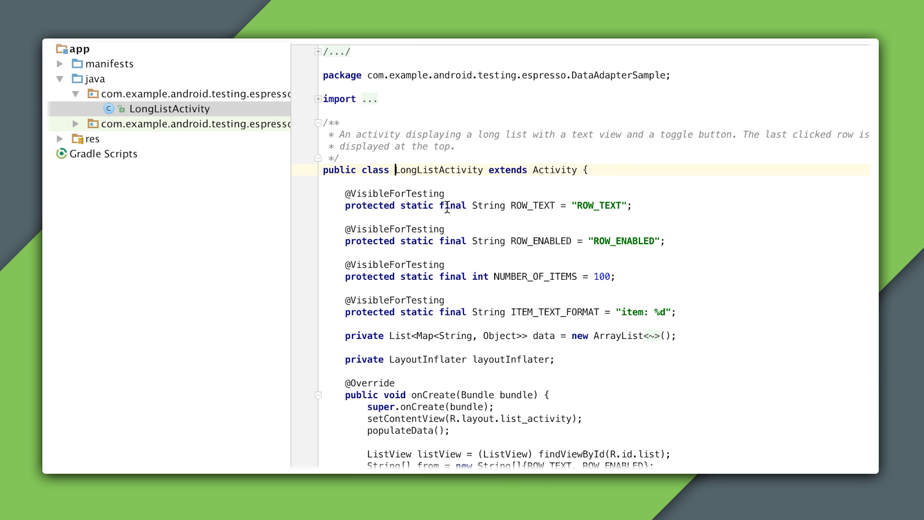
- Scroll through the LongListActivity source to read the rest of the class
scroll("down", 3)
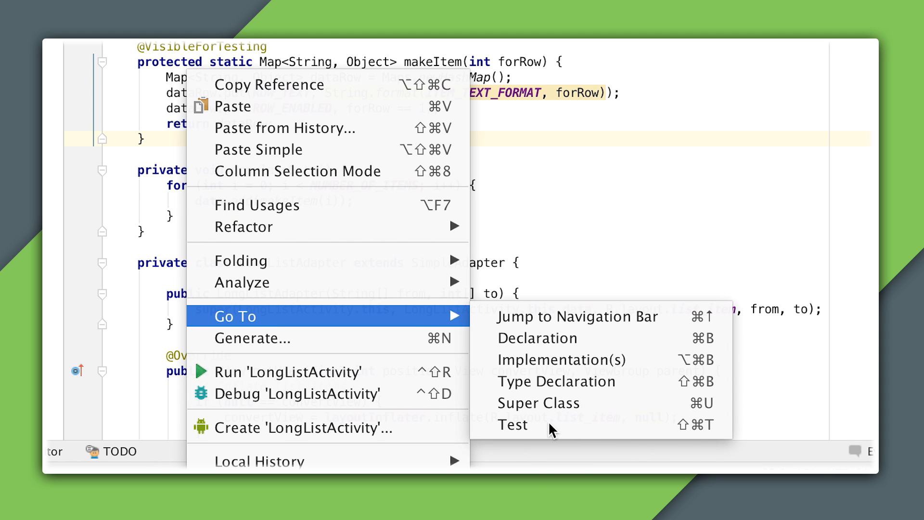
- Jump to LongListActivityTest via Go To > Test and select the hasEntry matcher arguments in onRow
left_click(513, 425)
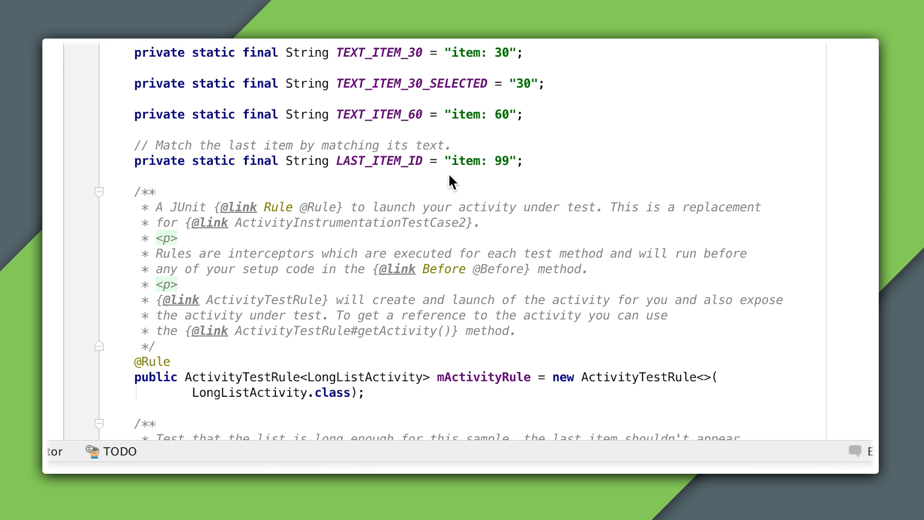
scroll("down", 3)
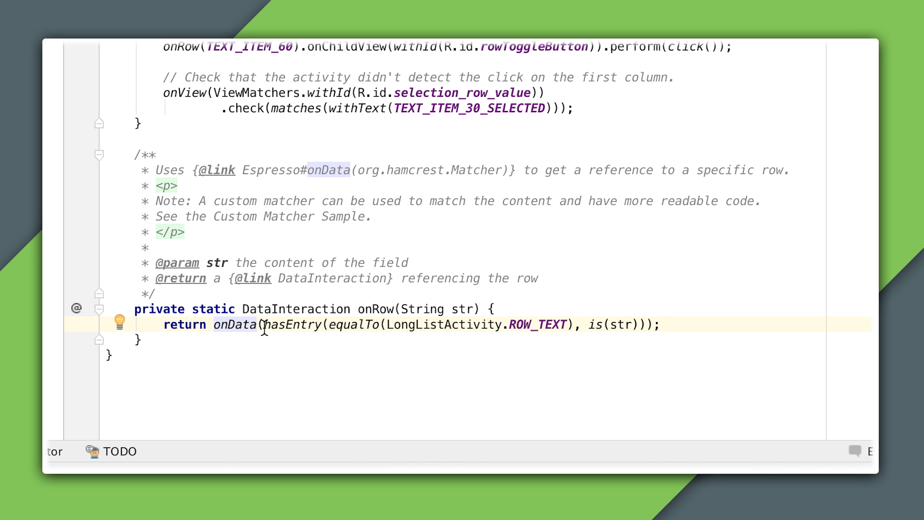
double_click(295, 325)
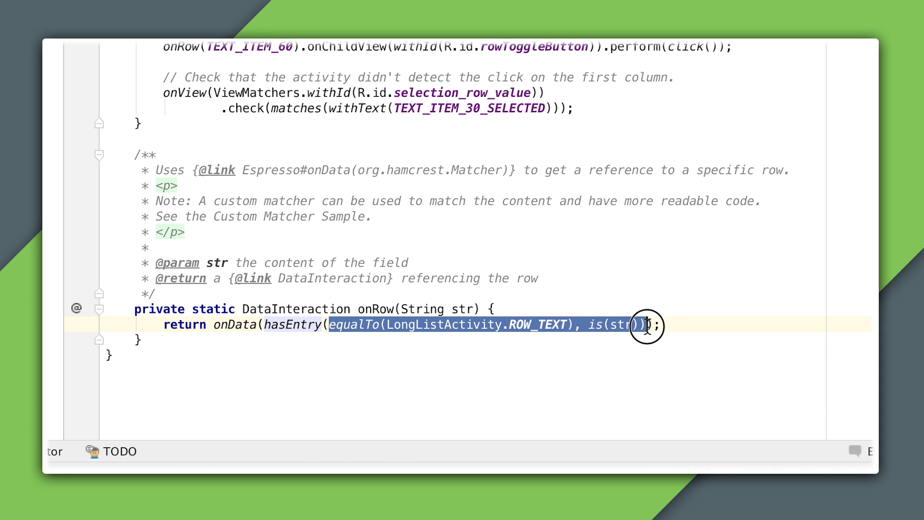
- Run 'LongListActivityTest' from the editor tab on the Nexus One API 23 emulator
right_click(645, 326)
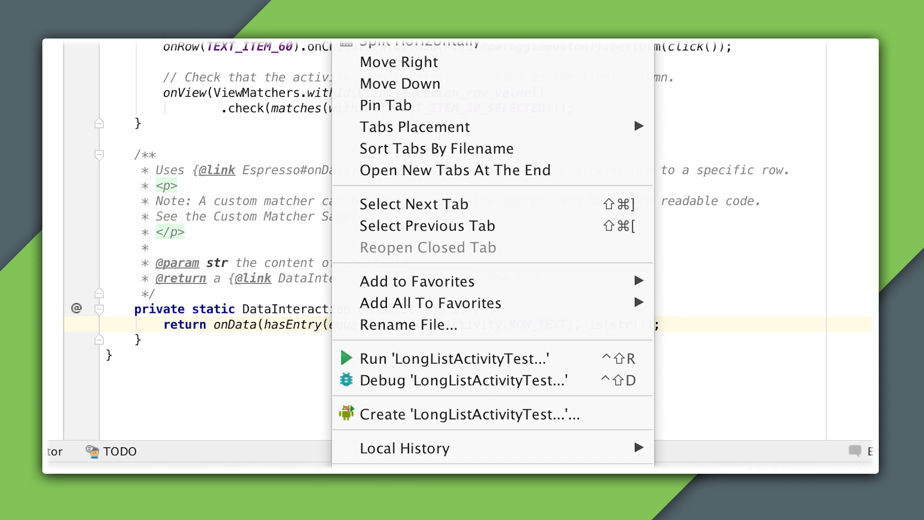
left_click(450, 358)
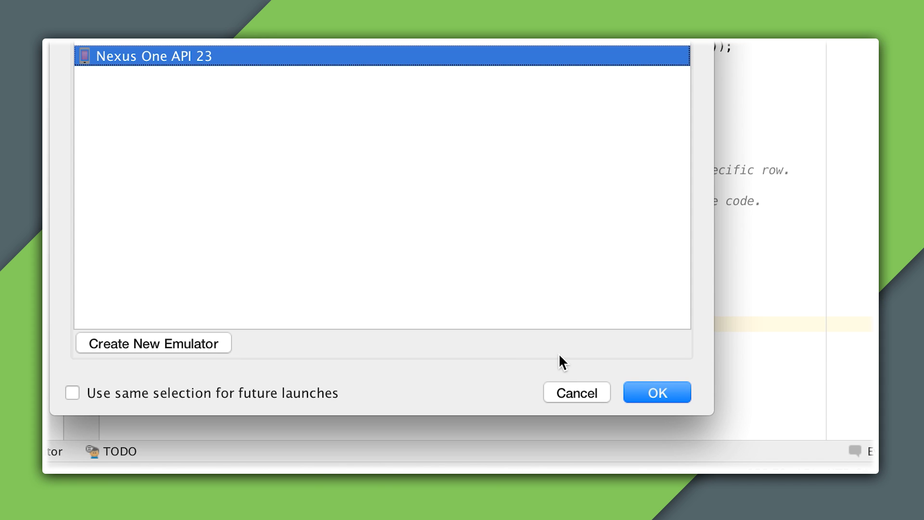
left_click(656, 393)
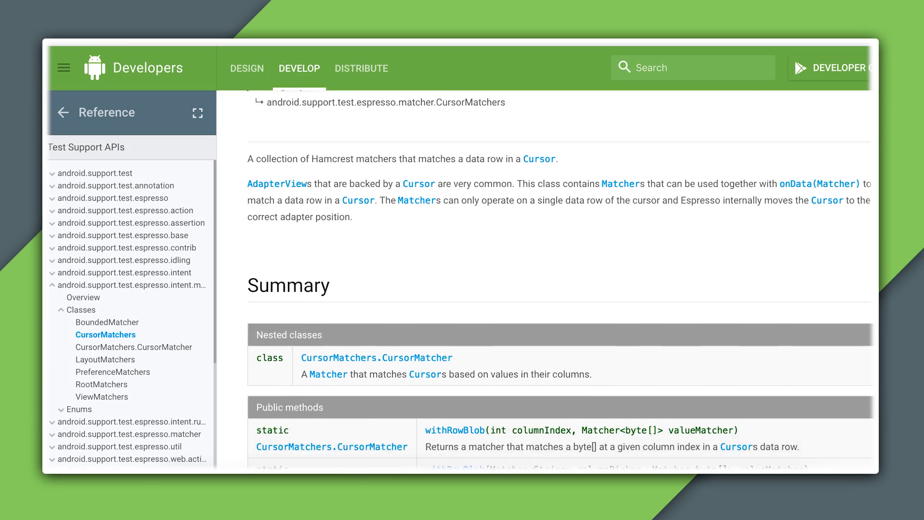
- Scroll the CursorMatchers reference through its Summary and public methods down to withRowString
scroll("down", 3)
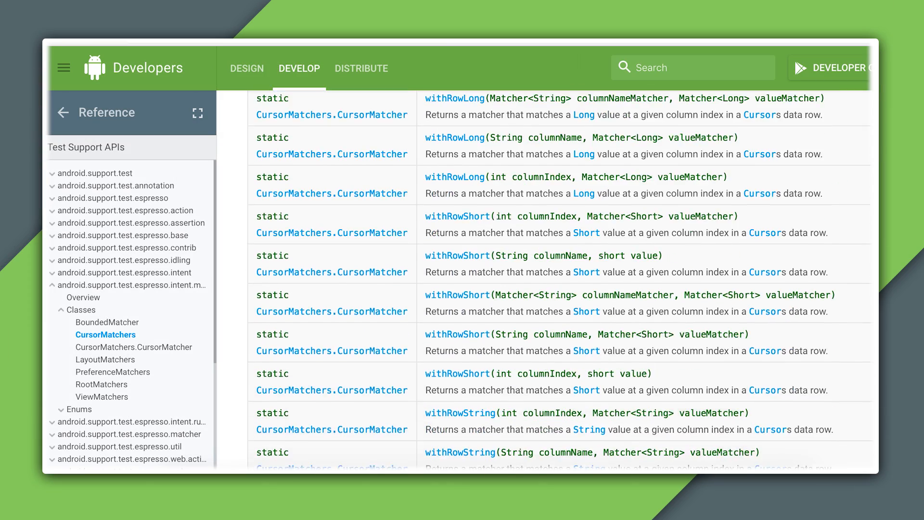
scroll("down", 3)
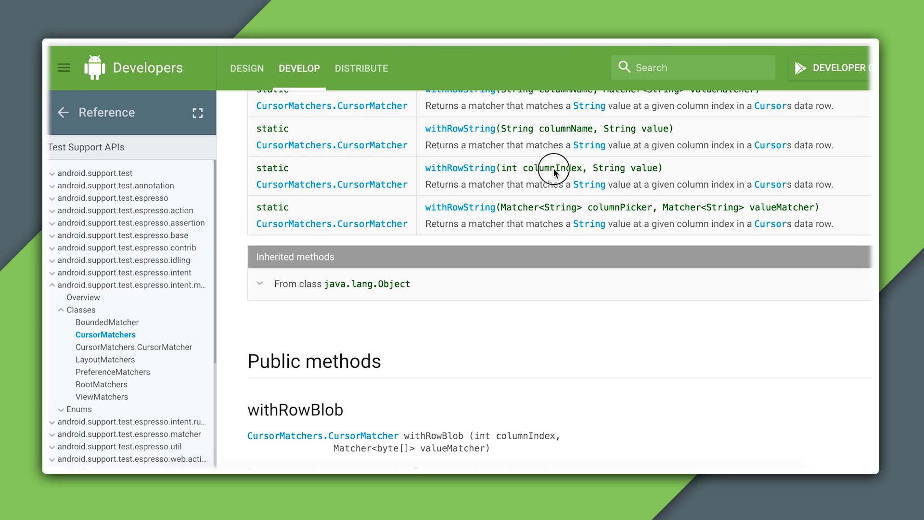
mouse_move(676, 164)
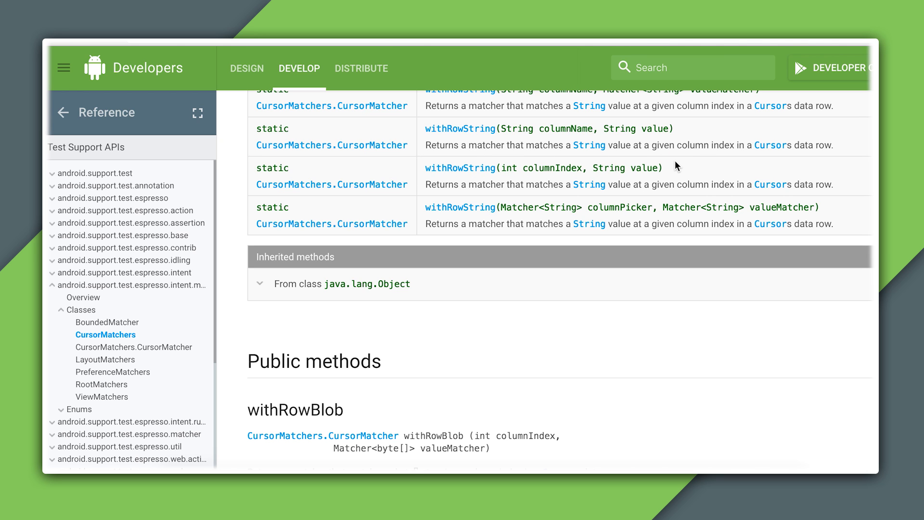
mouse_move(675, 133)
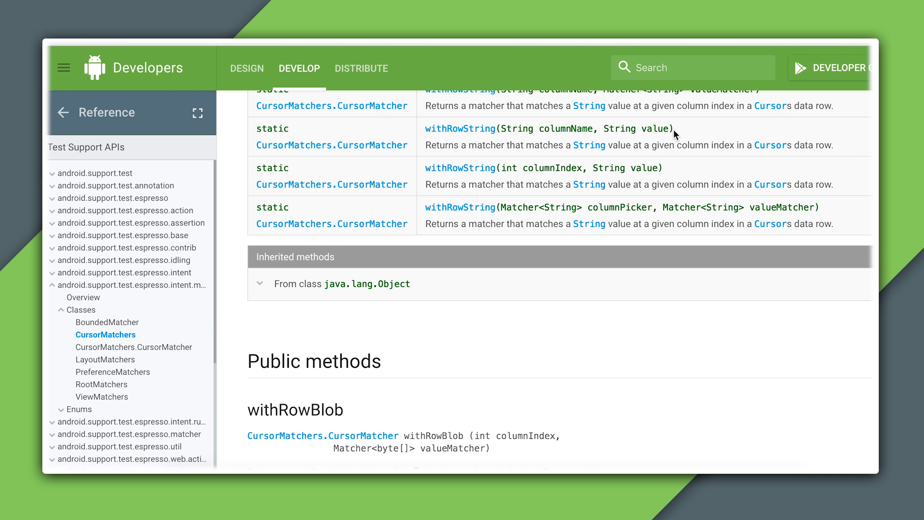